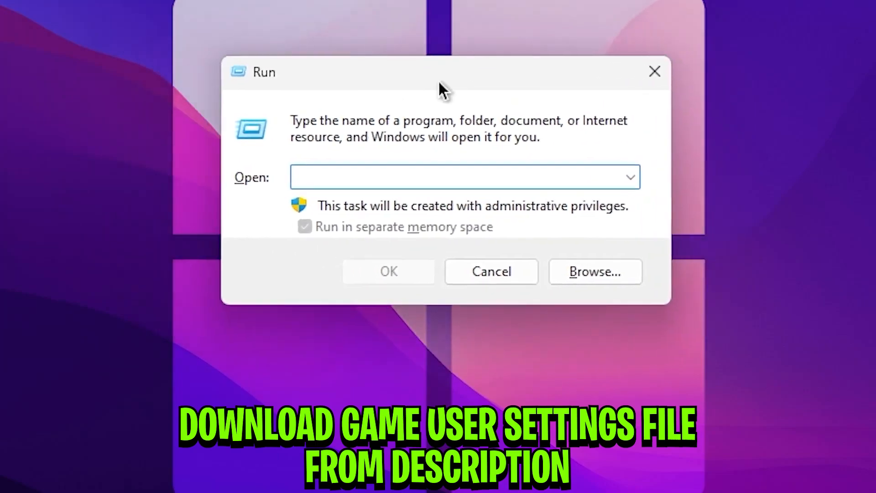
# Run %localappdata% to open the AppData Local folder in File Explorer.
pyautogui.write('%localappdata%')
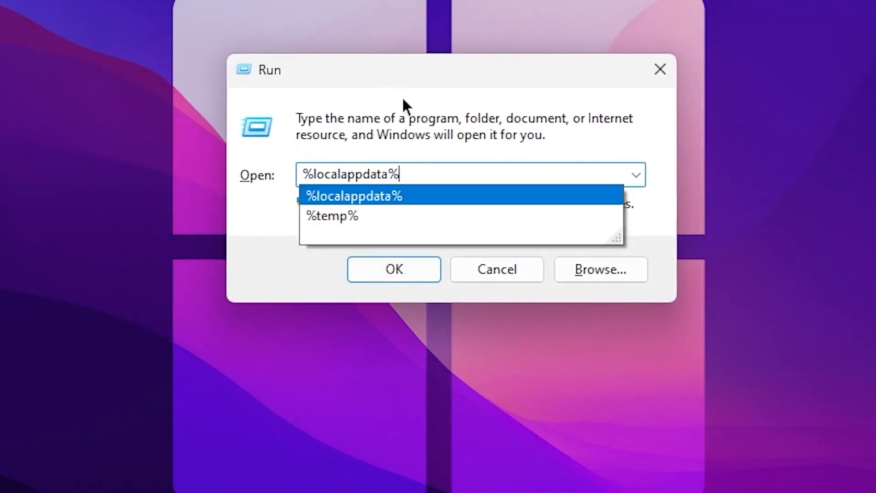
pyautogui.click(394, 269)
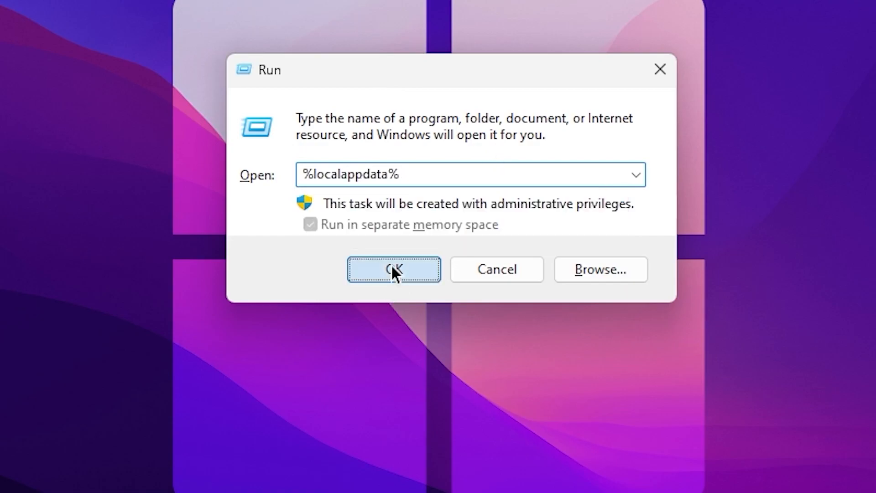
pyautogui.click(393, 268)
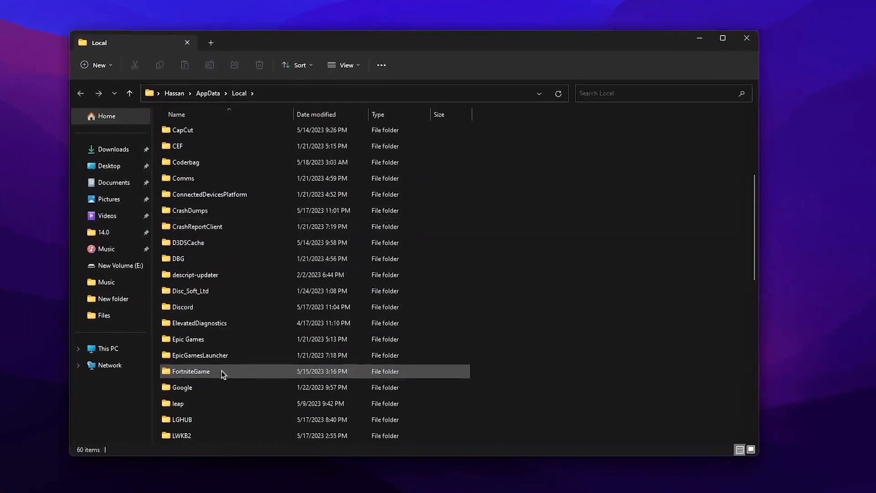
# Browse into FortniteGame's Saved config folders down to WindowsClient.
pyautogui.doubleClick(191, 371)
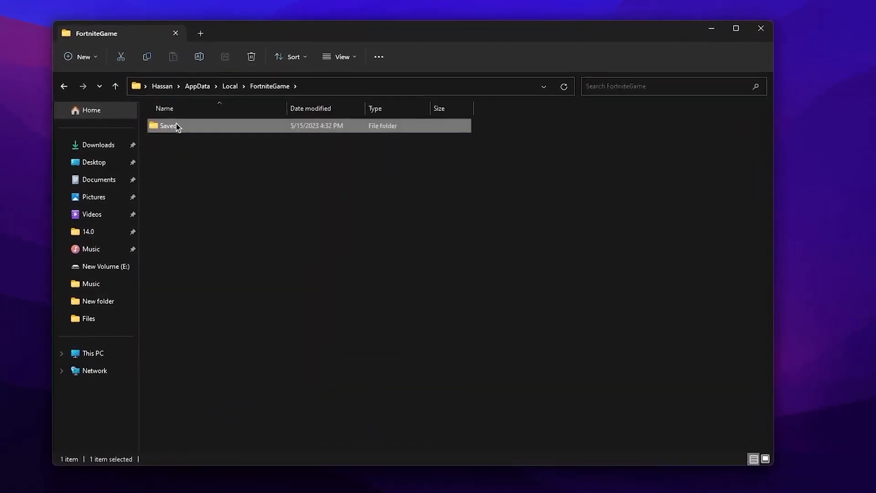
pyautogui.doubleClick(168, 126)
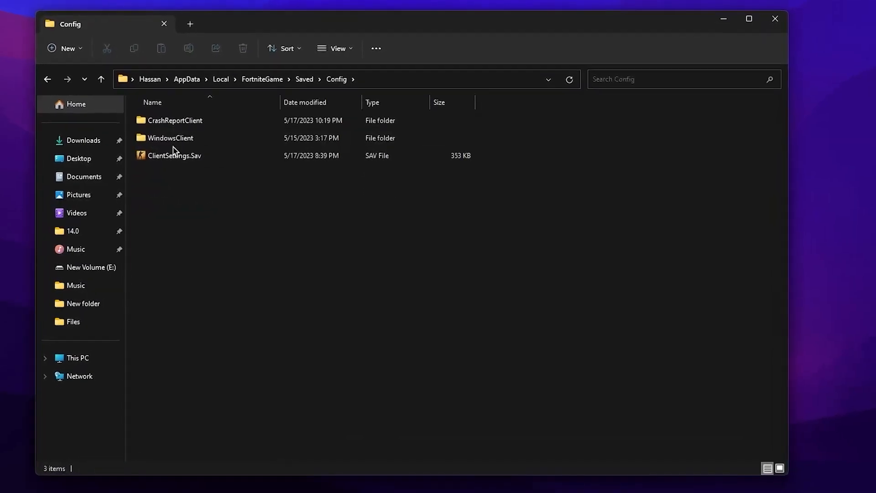
pyautogui.doubleClick(170, 137)
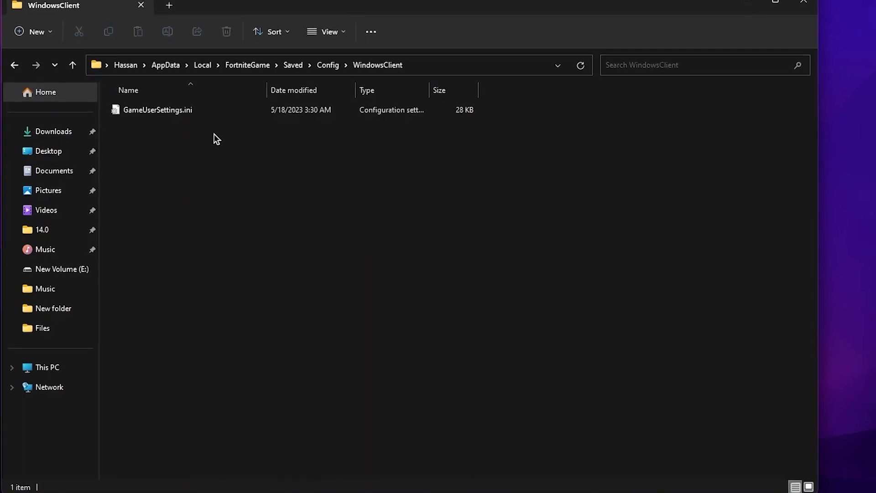
# Check GameUserSettings.ini's properties, then open it in Notepad via Show more options.
pyautogui.rightClick(158, 110)
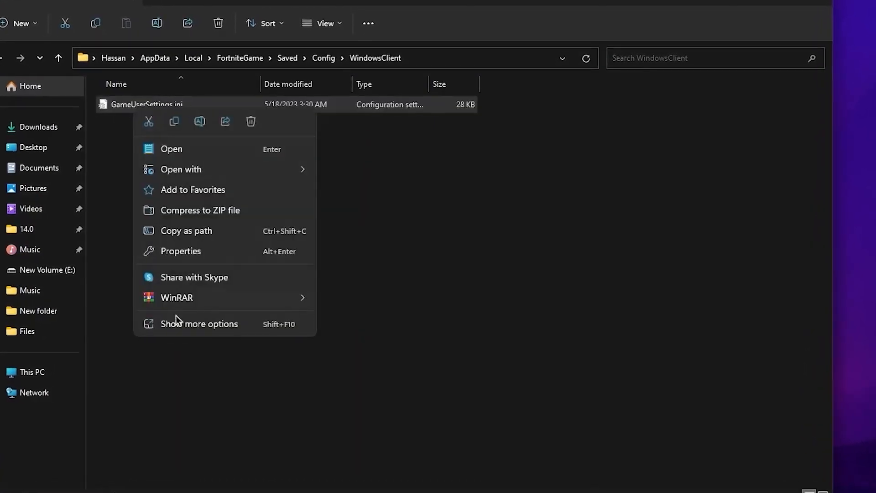
pyautogui.click(180, 251)
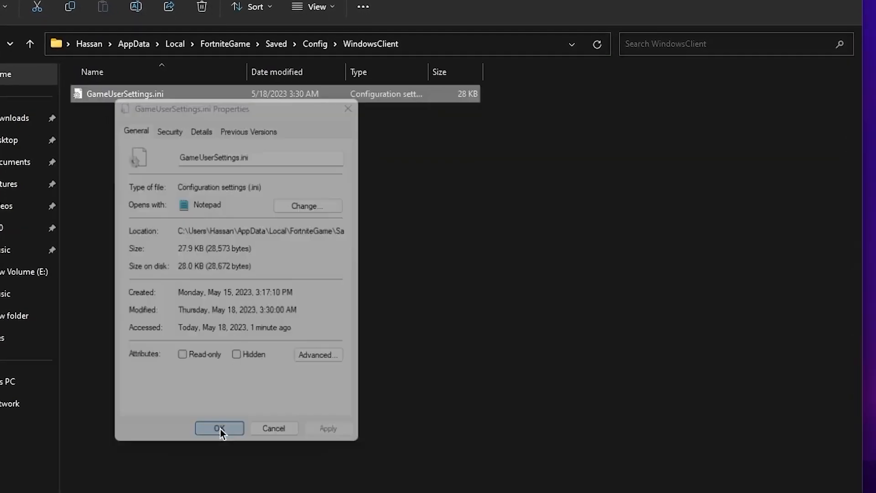
pyautogui.click(219, 428)
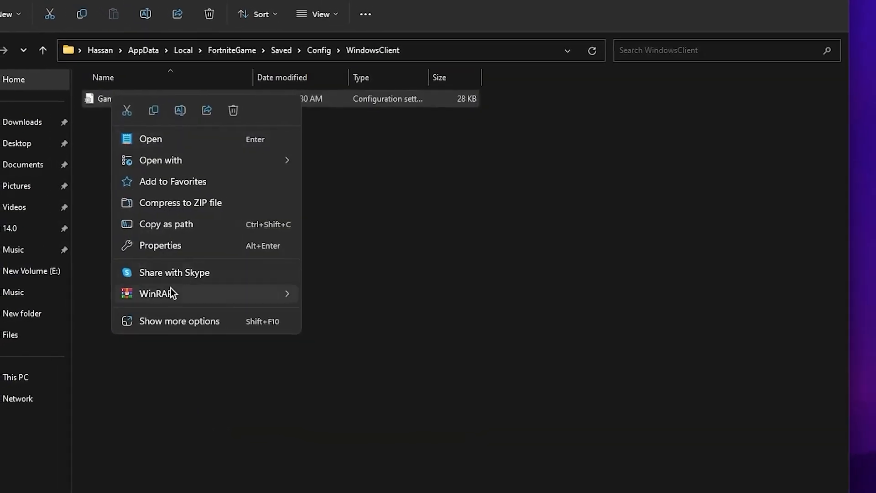
pyautogui.click(179, 320)
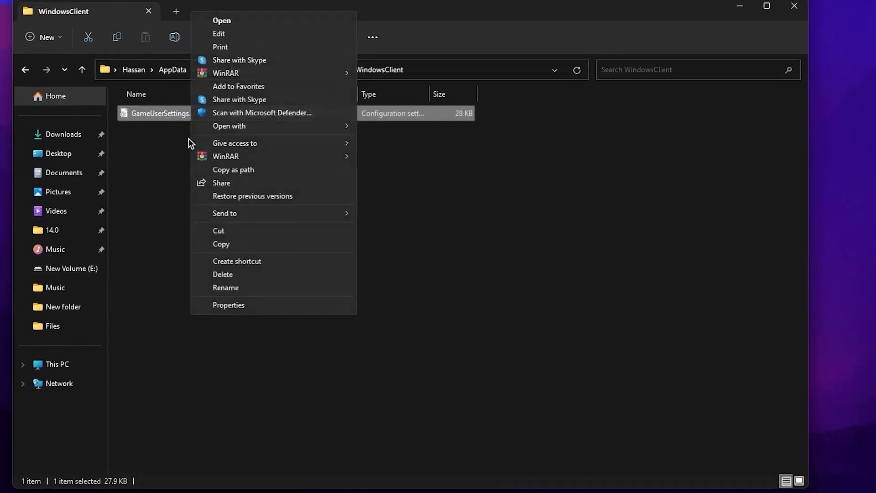
pyautogui.click(222, 20)
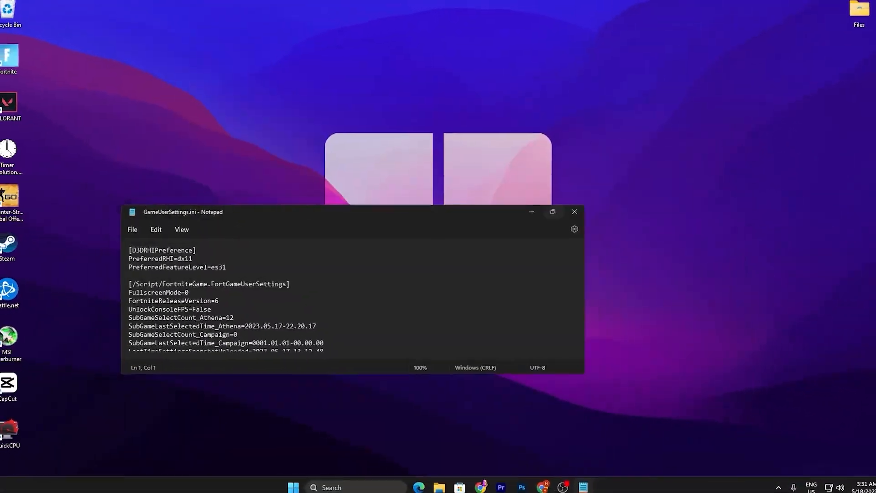
# Change the bShowGrass value from True to False.
pyautogui.click(552, 212)
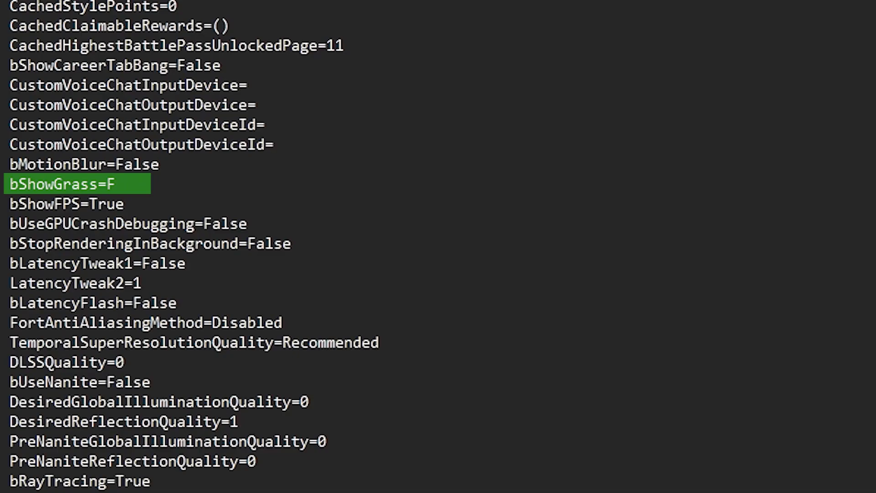
pyautogui.write('alse')
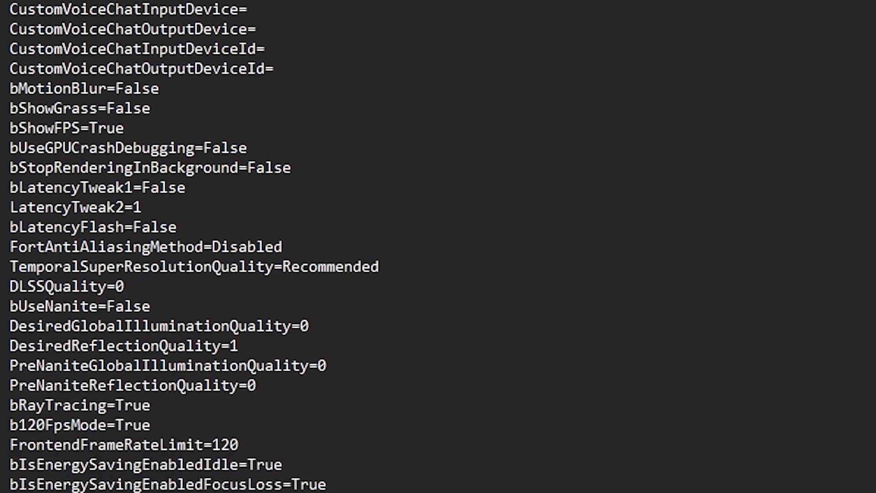
pyautogui.scroll(-3)
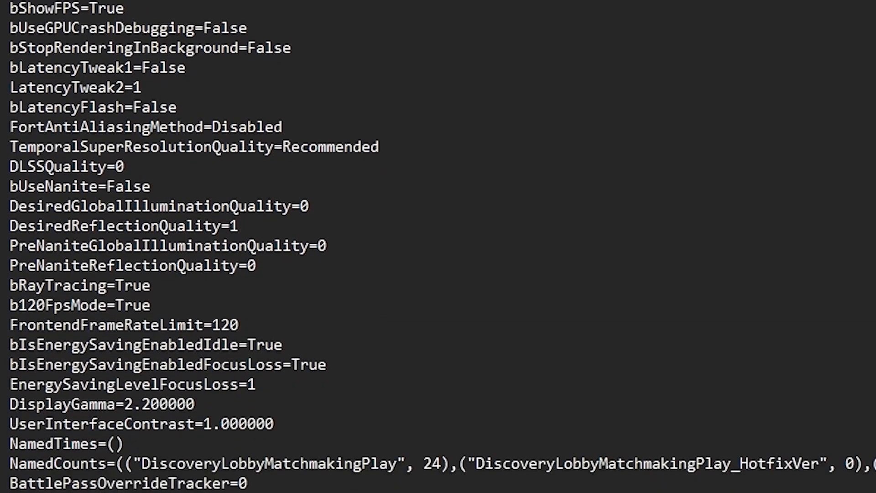
pyautogui.doubleClick(79, 285)
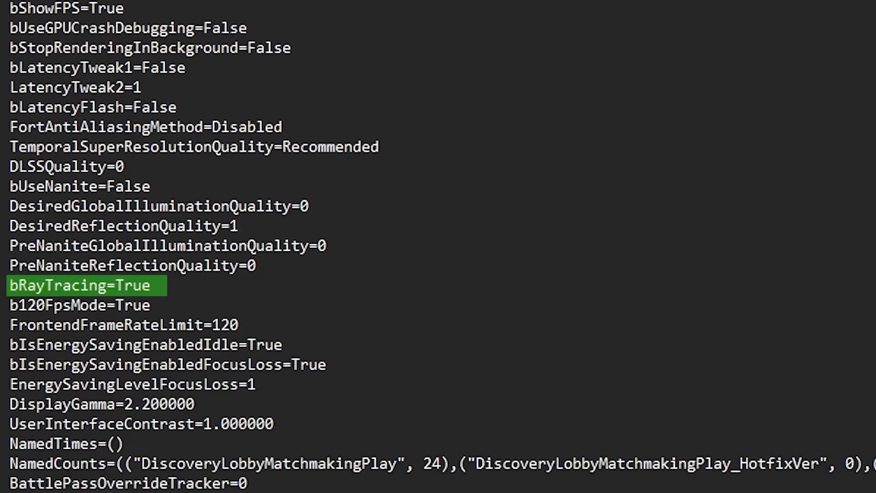
pyautogui.doubleClick(136, 286)
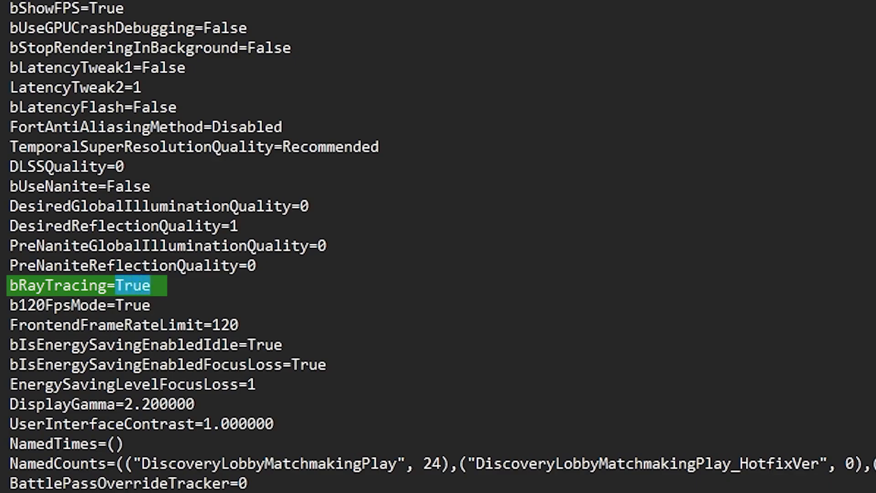
pyautogui.write('F')
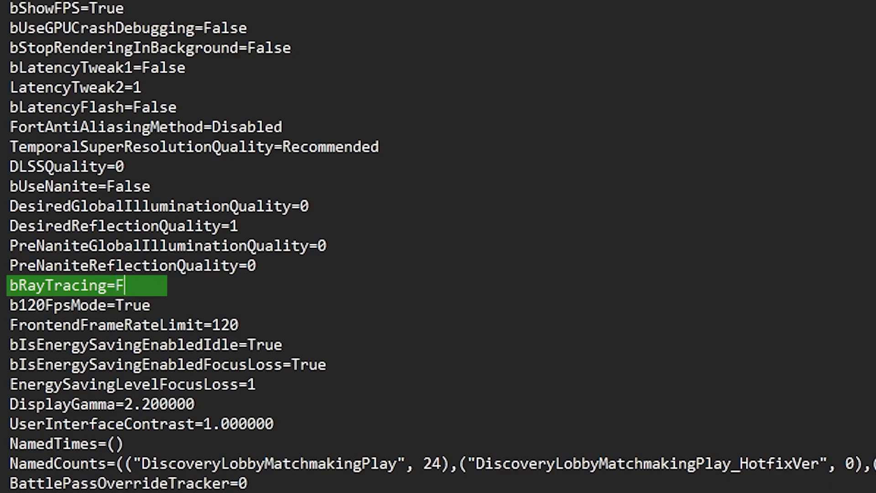
pyautogui.write('alse')
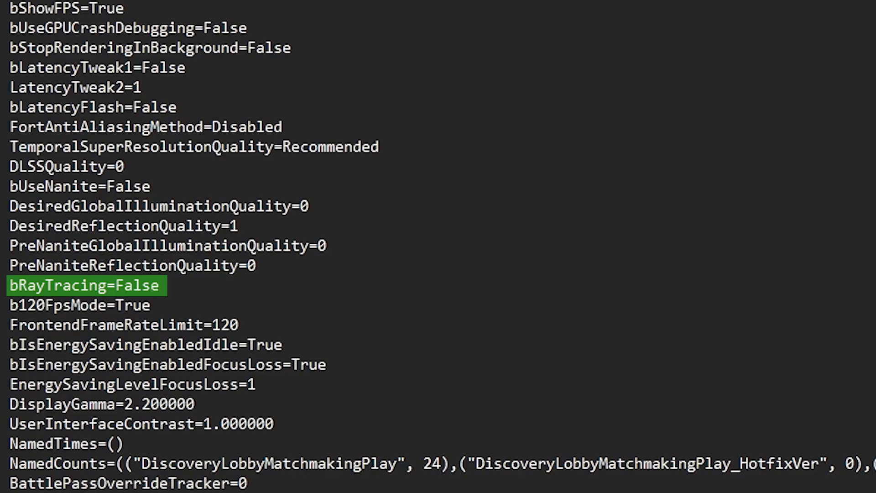
pyautogui.click(160, 285)
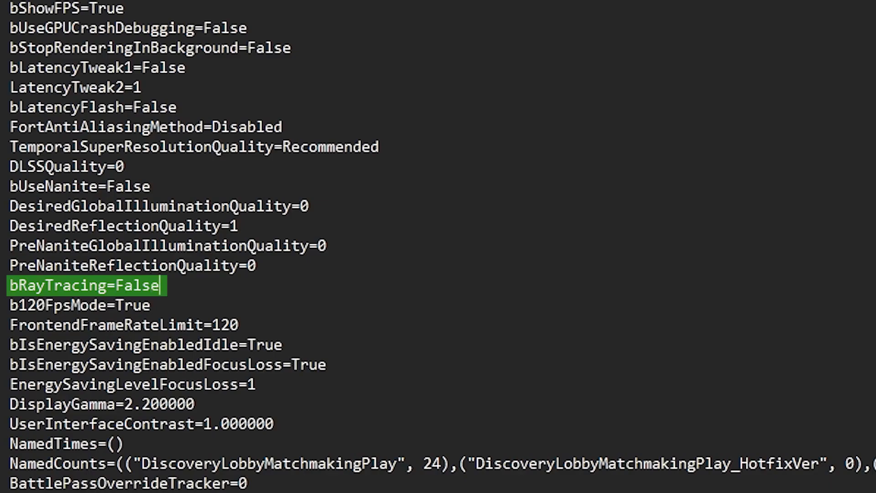
pyautogui.click(162, 286)
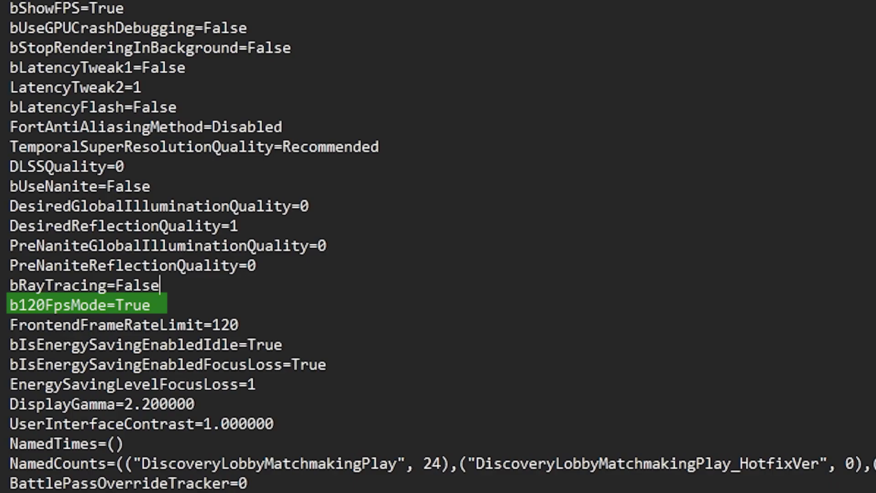
# Replace b120FpsMode's True value with False.
pyautogui.doubleClick(135, 305)
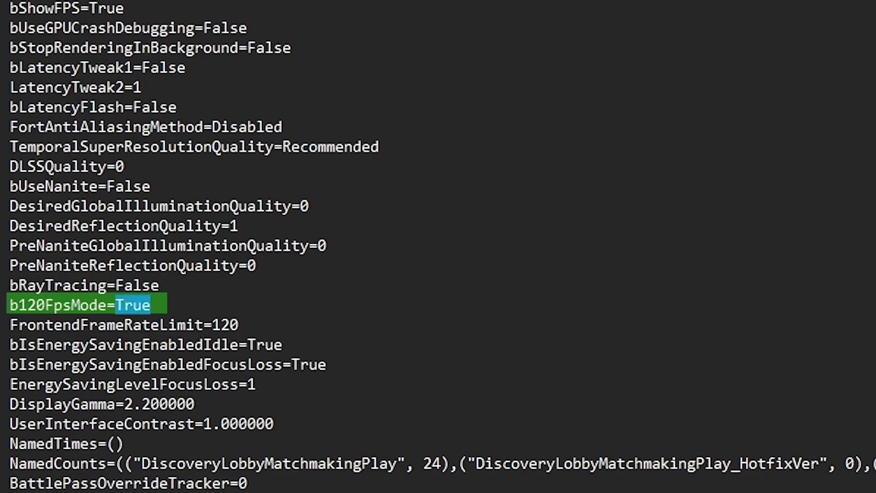
pyautogui.write('Fa')
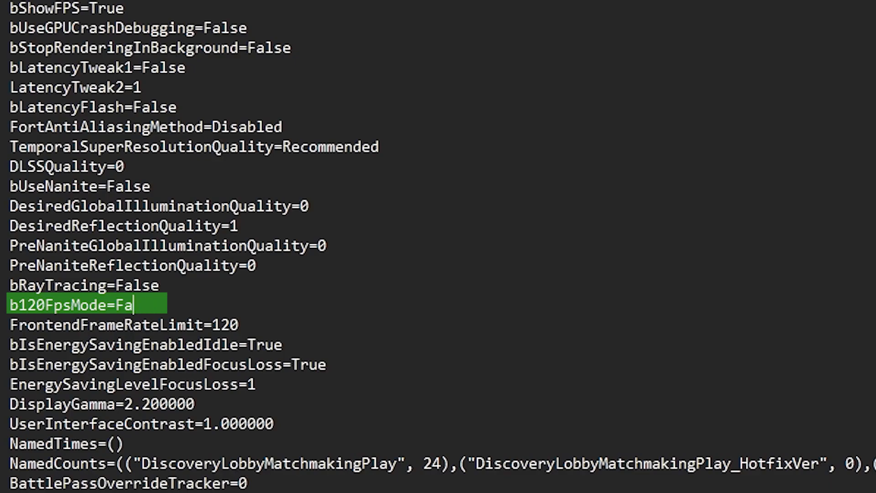
pyautogui.write('lse')
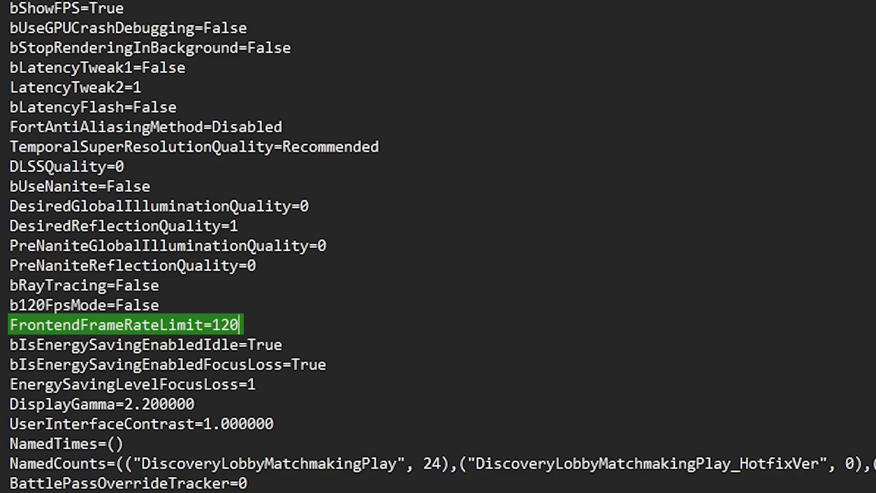
# Enter 60 as the FrontendFrameRateLimit value in place of 120.
pyautogui.write('60')
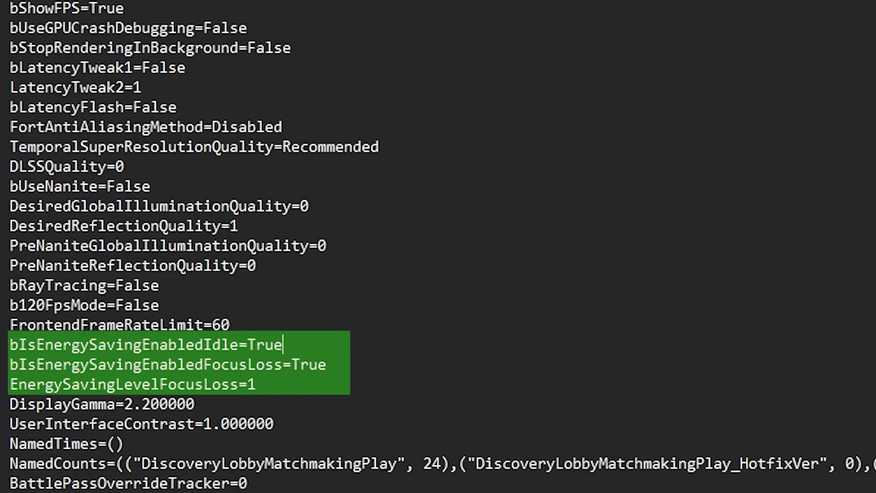
# Change bIsEnergySavingEnabledIdle and bIsEnergySavingEnabledFocusLoss from True to False.
pyautogui.press('Backspace')
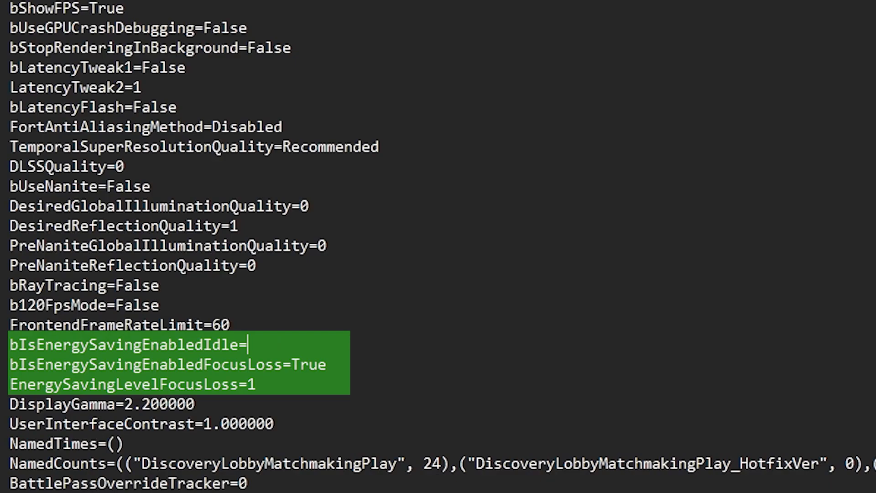
pyautogui.write('F')
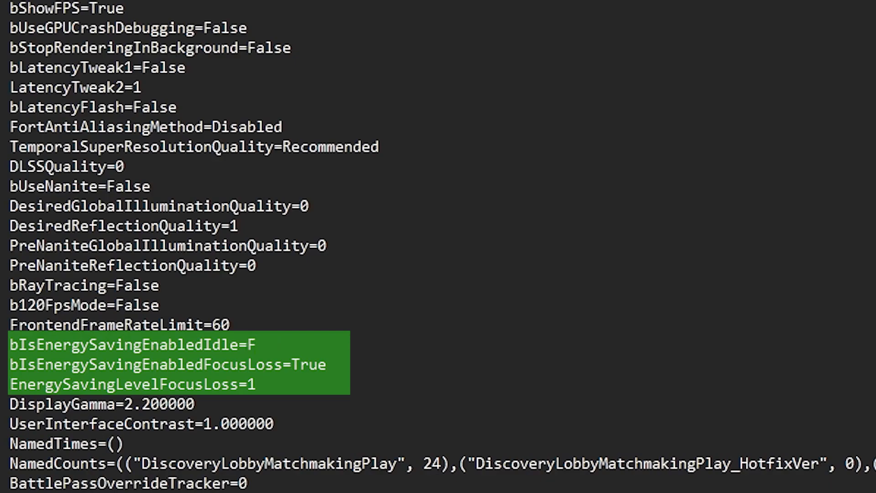
pyautogui.write('alse')
pyautogui.click(179, 365)
pyautogui.write('F')
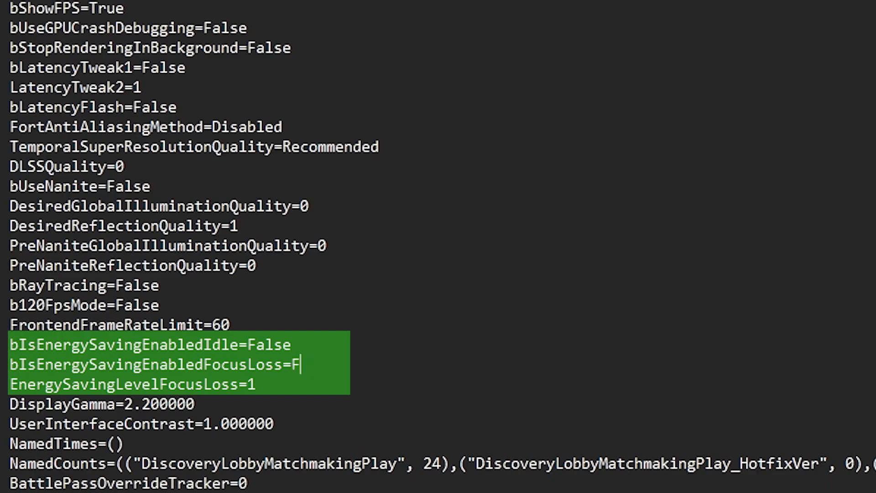
pyautogui.write('a')
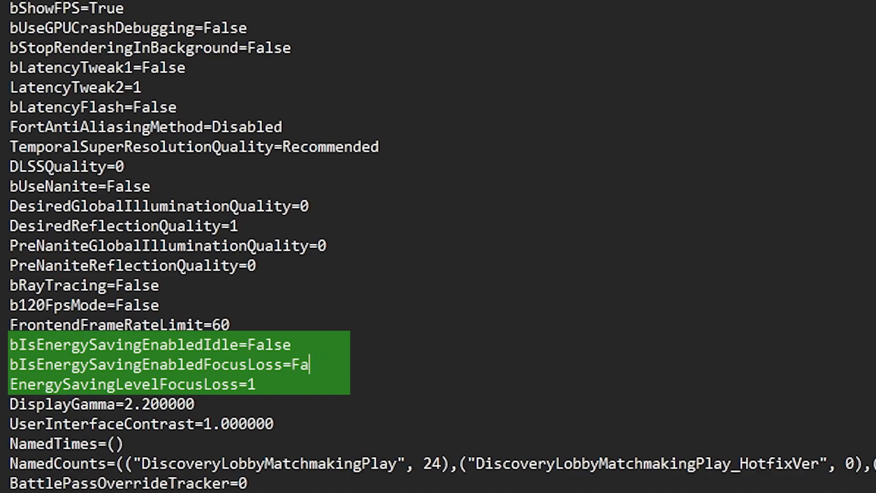
pyautogui.write('lse')
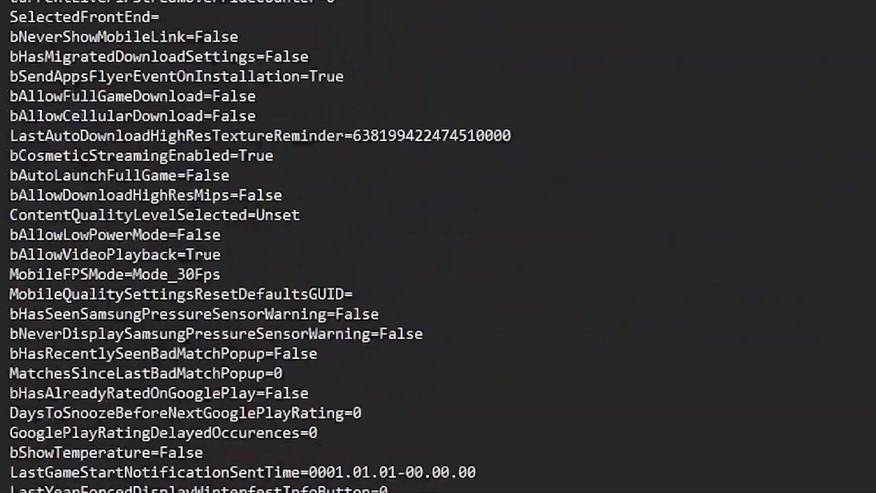
pyautogui.scroll(-3)
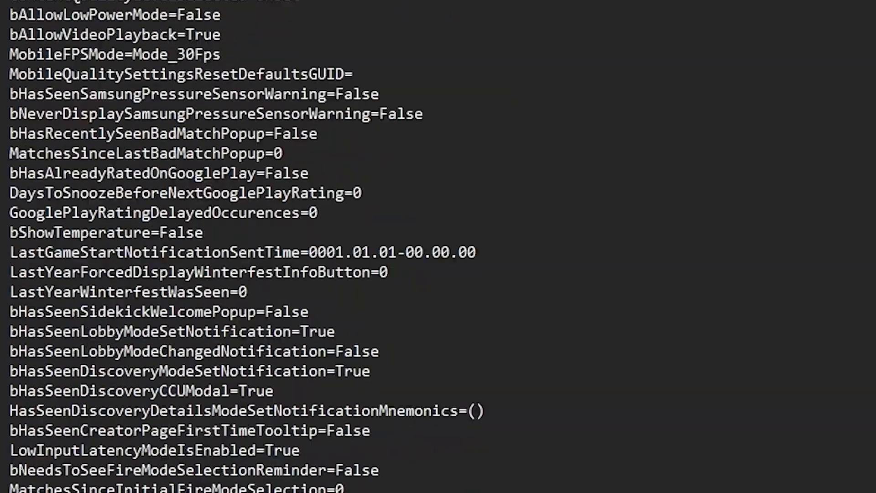
pyautogui.scroll(-3)
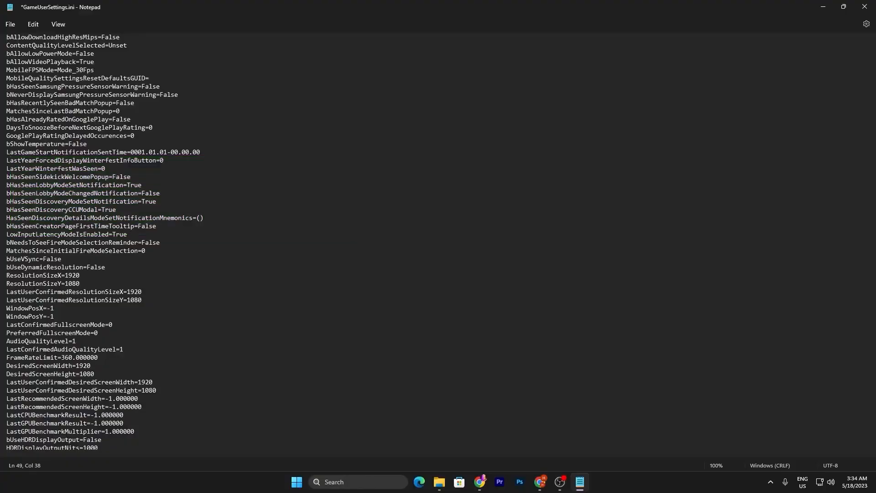
pyautogui.scroll(-3)
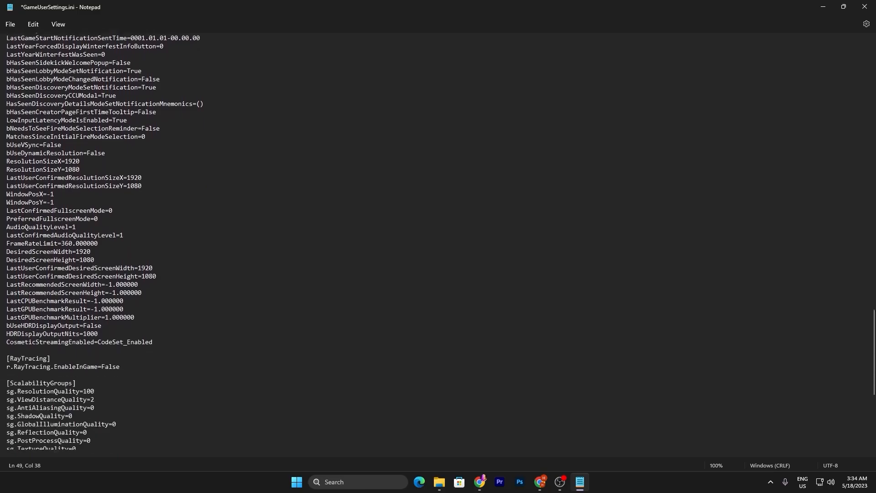
pyautogui.scroll(-3)
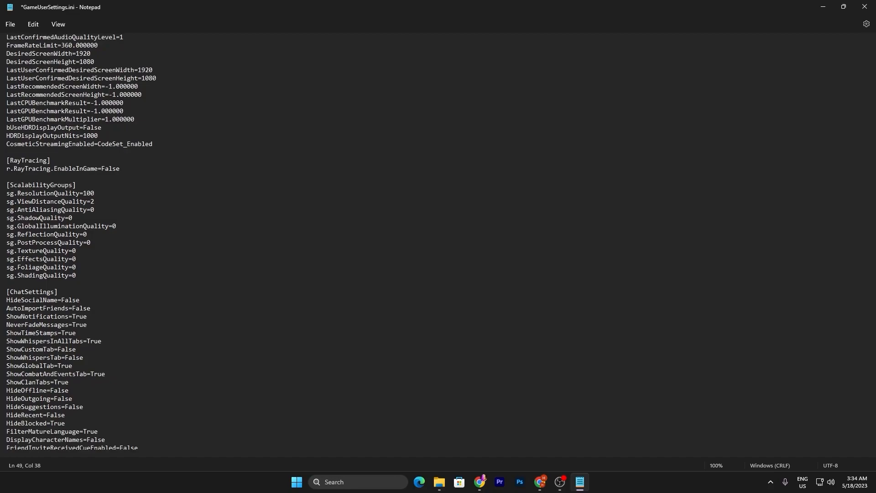
pyautogui.scroll(-3)
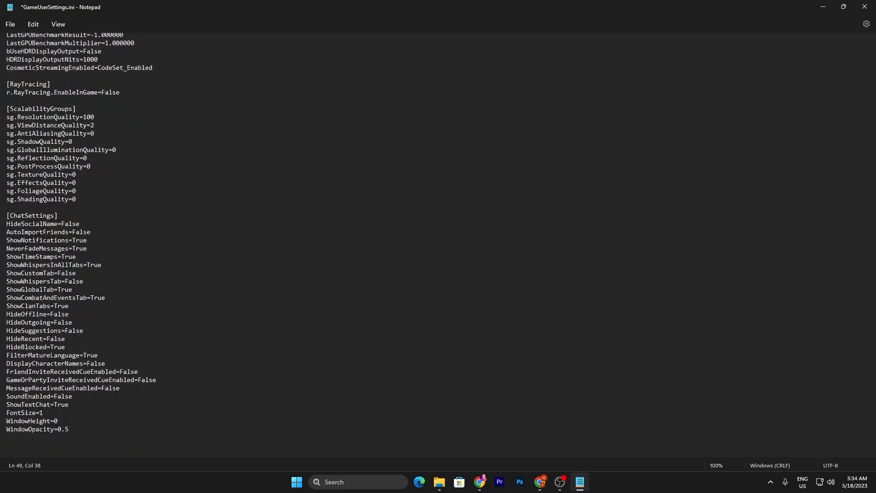
# Save the edited GameUserSettings.ini to disk with Ctrl+S.
pyautogui.press('ctrl+s')
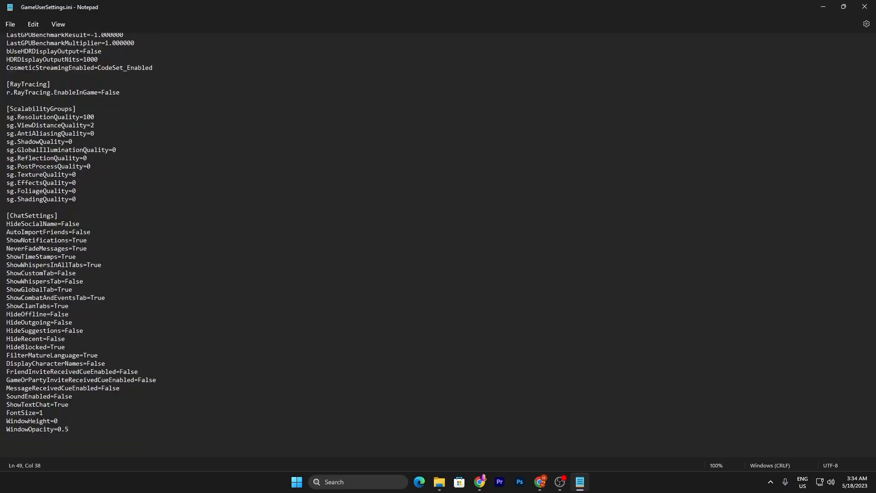
pyautogui.click(9, 24)
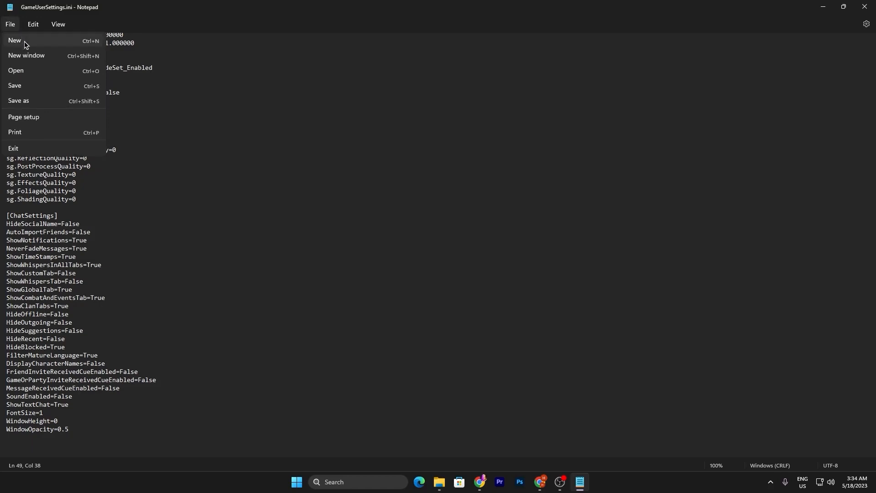